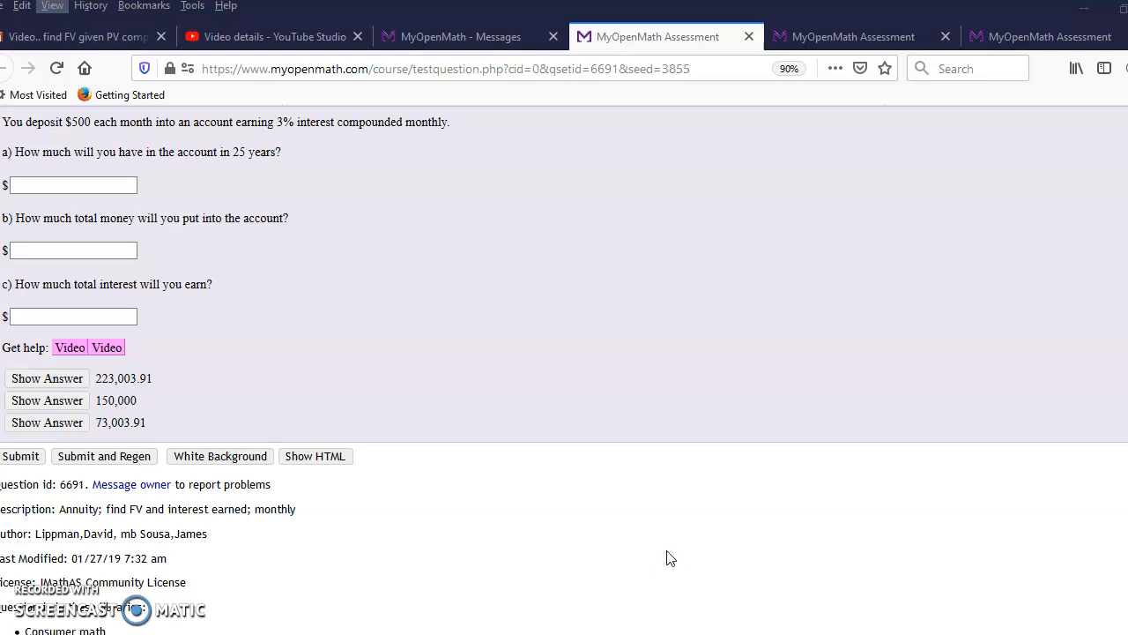
mouse_move(296, 167)
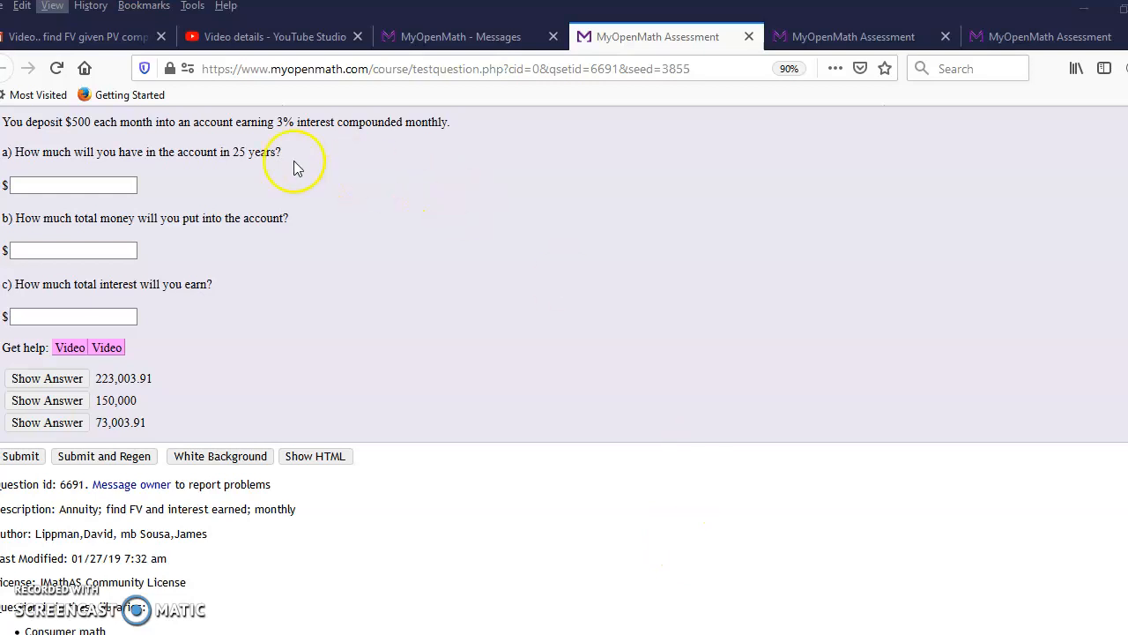
mouse_move(159, 145)
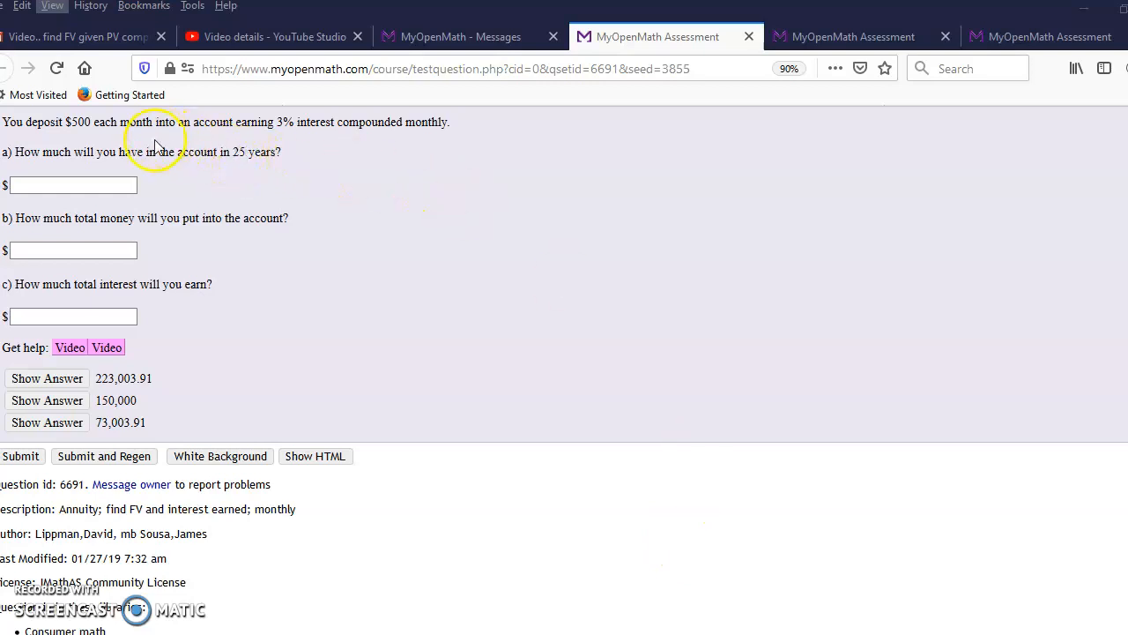
mouse_move(77, 137)
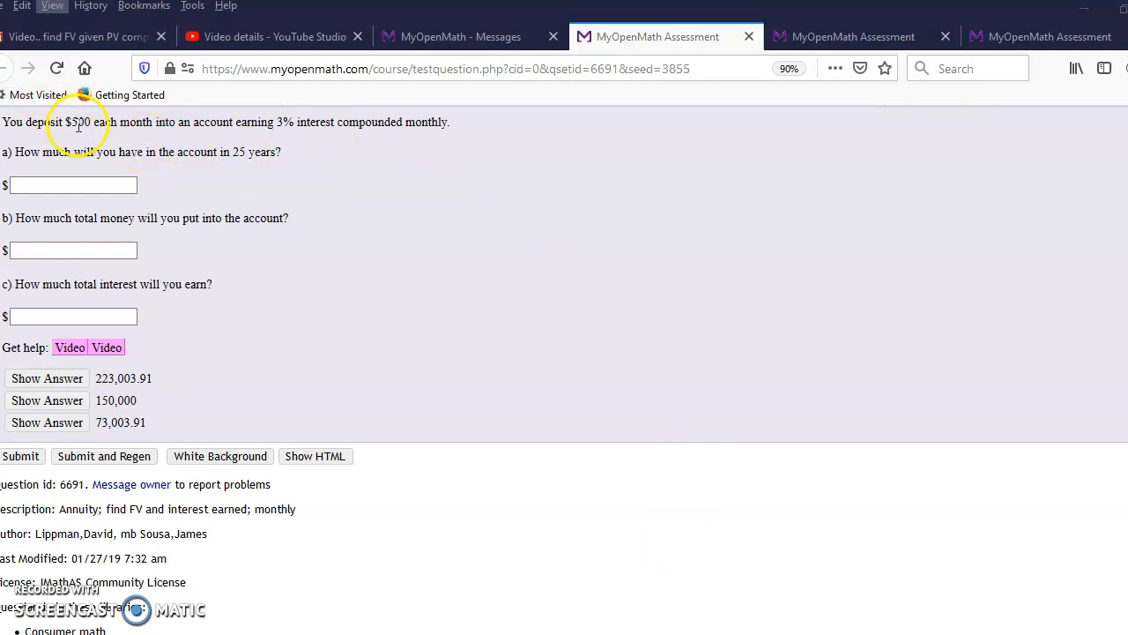
mouse_move(243, 180)
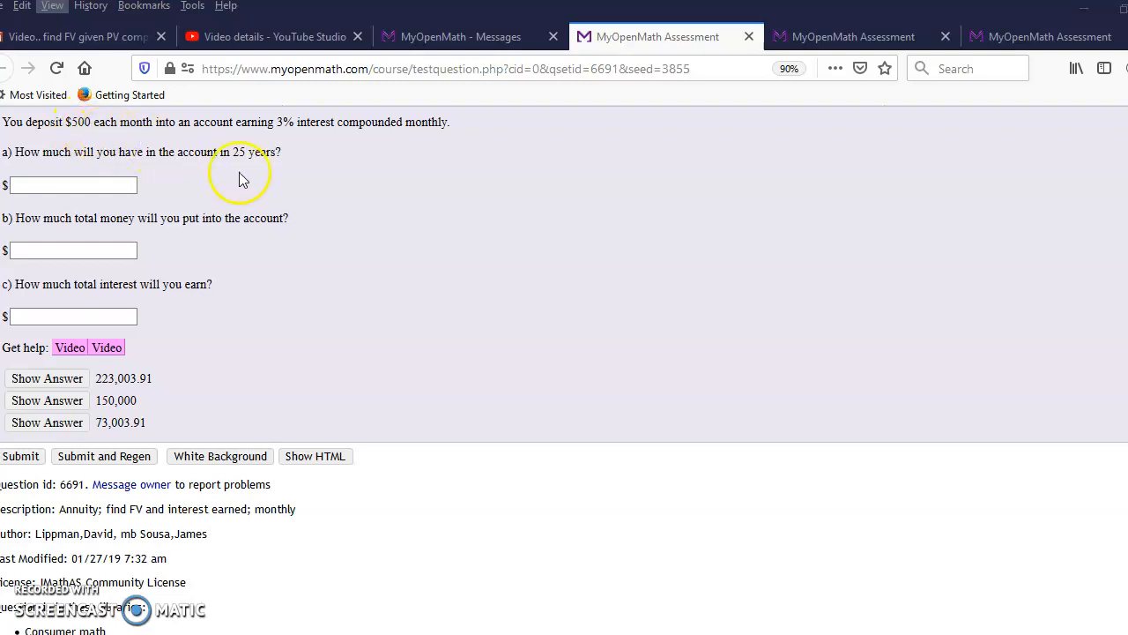
mouse_move(253, 143)
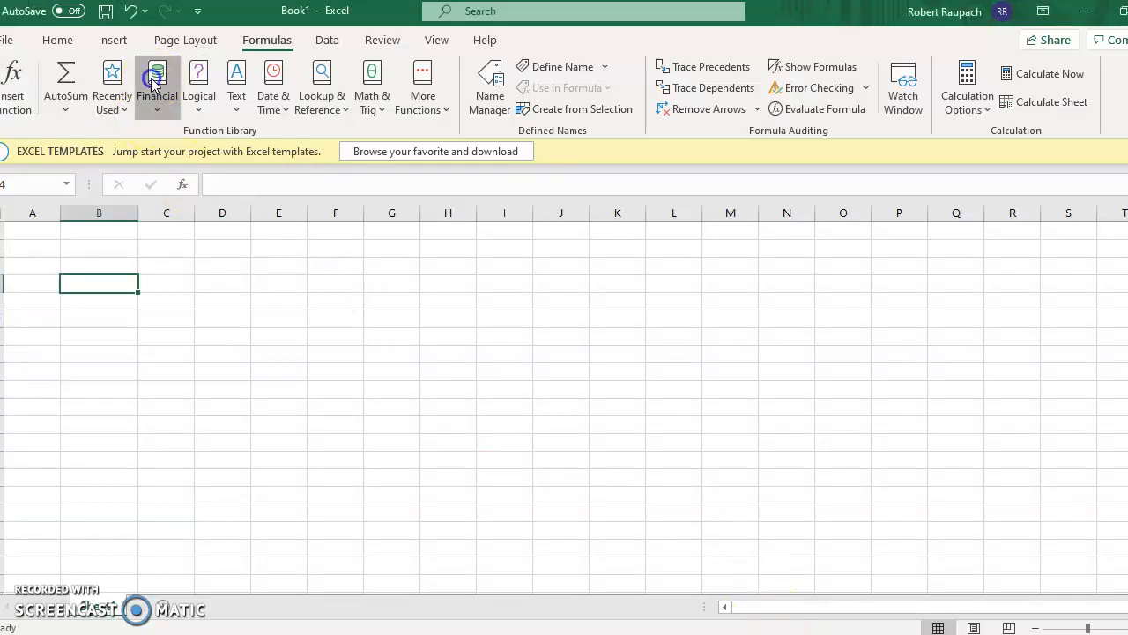
Insert the FV future value function from the Financial functions list
left_click(156, 88)
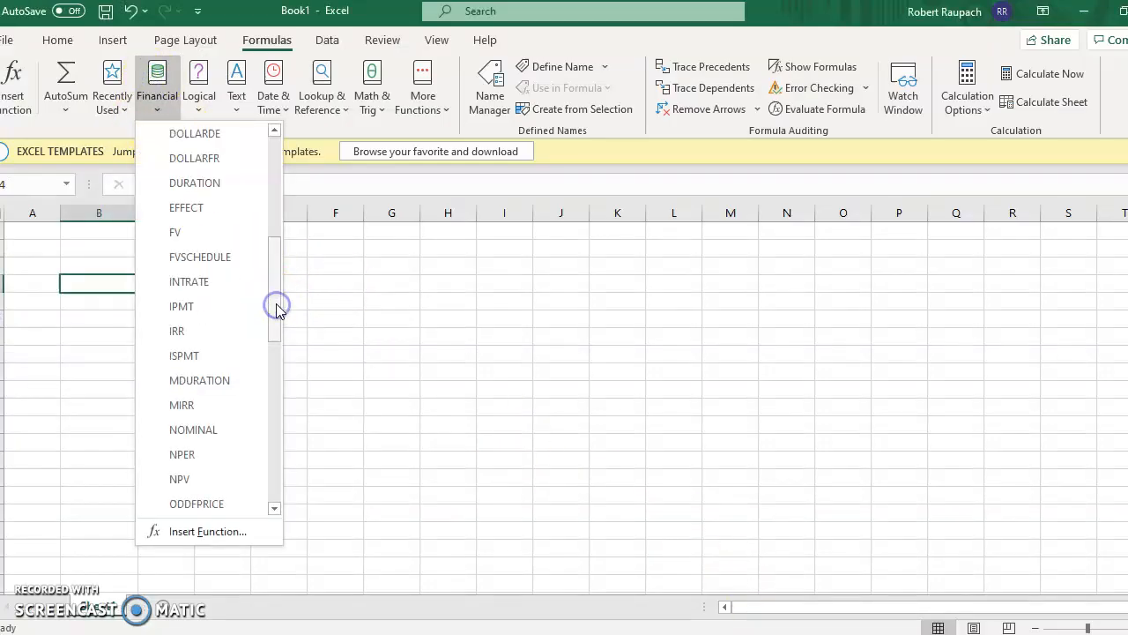
left_click(175, 233)
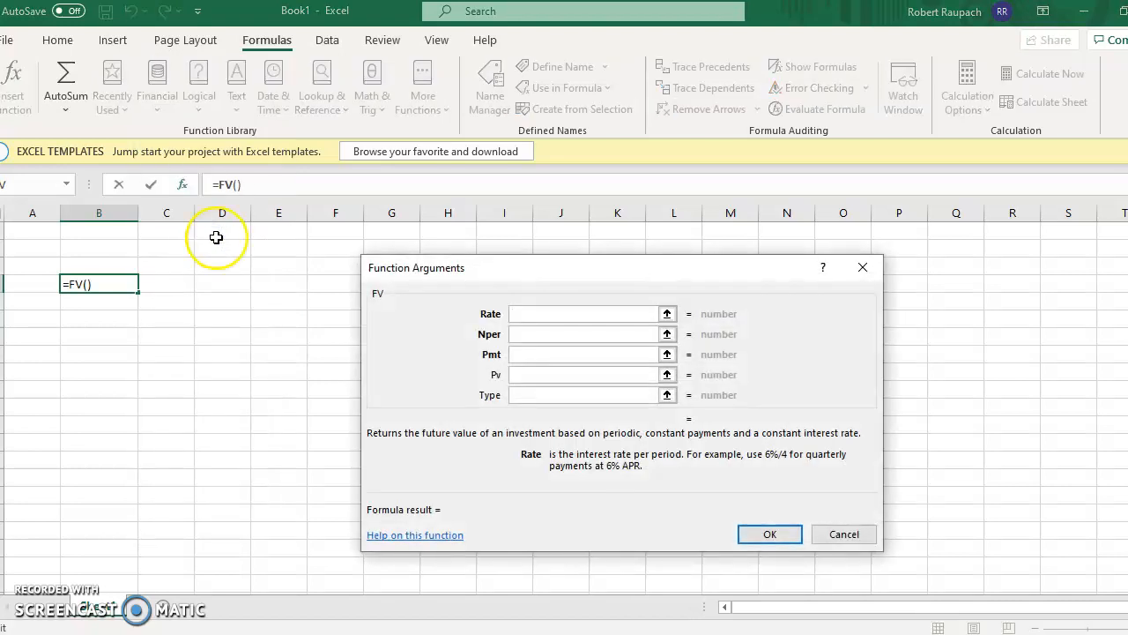
Enter rate .03/12 and 25*12 periods in the FV arguments
left_click(586, 314)
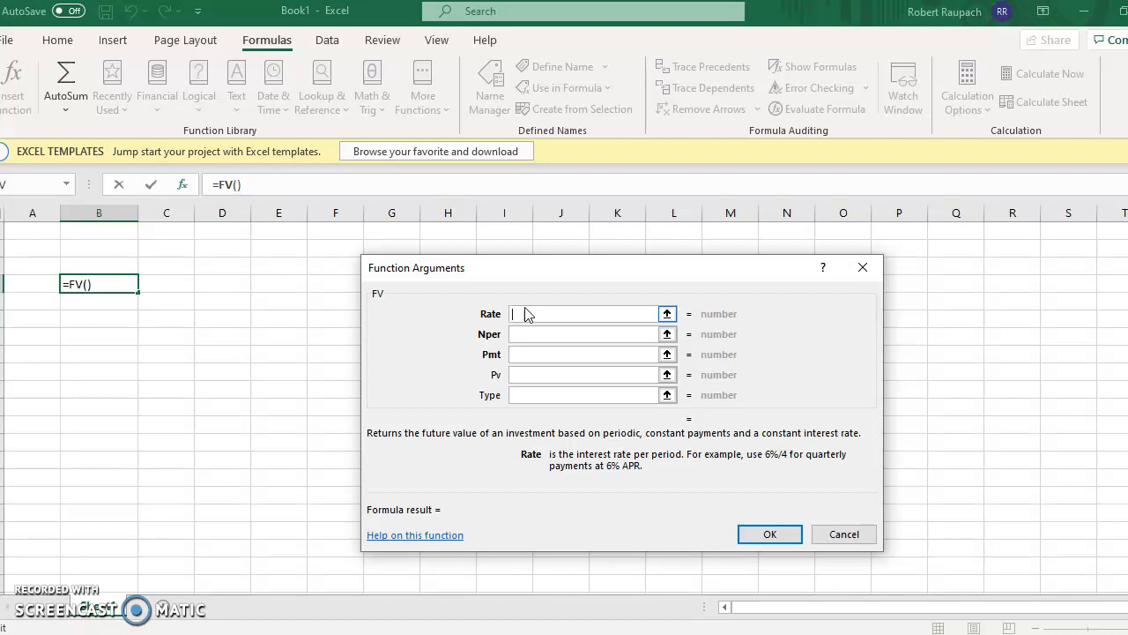
type(".03")
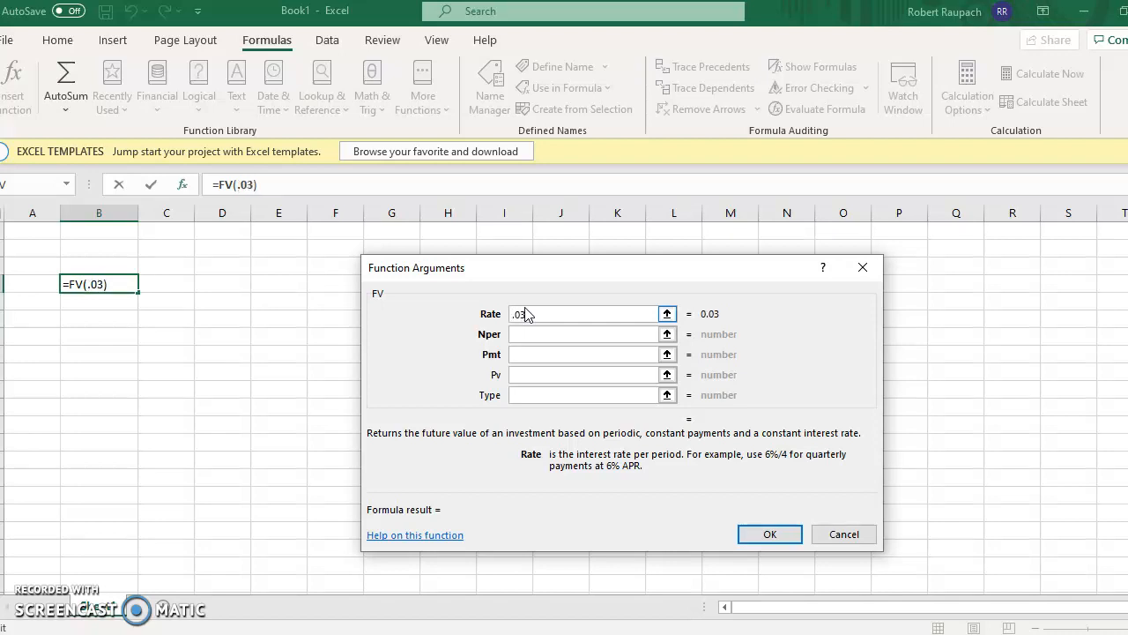
mouse_move(554, 314)
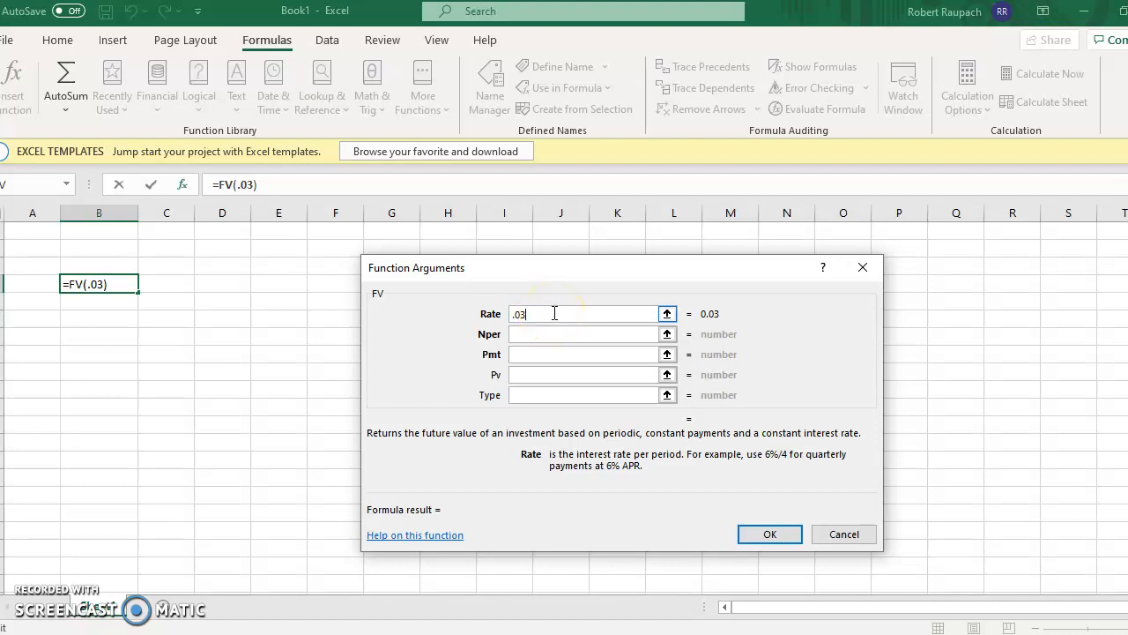
type("/12")
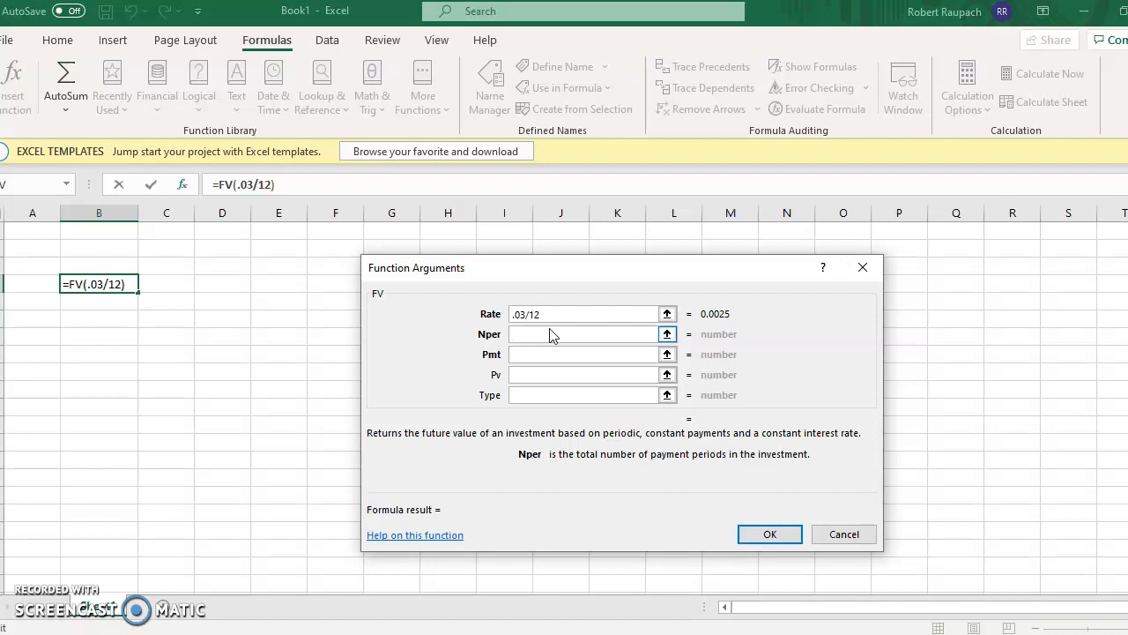
type("25")
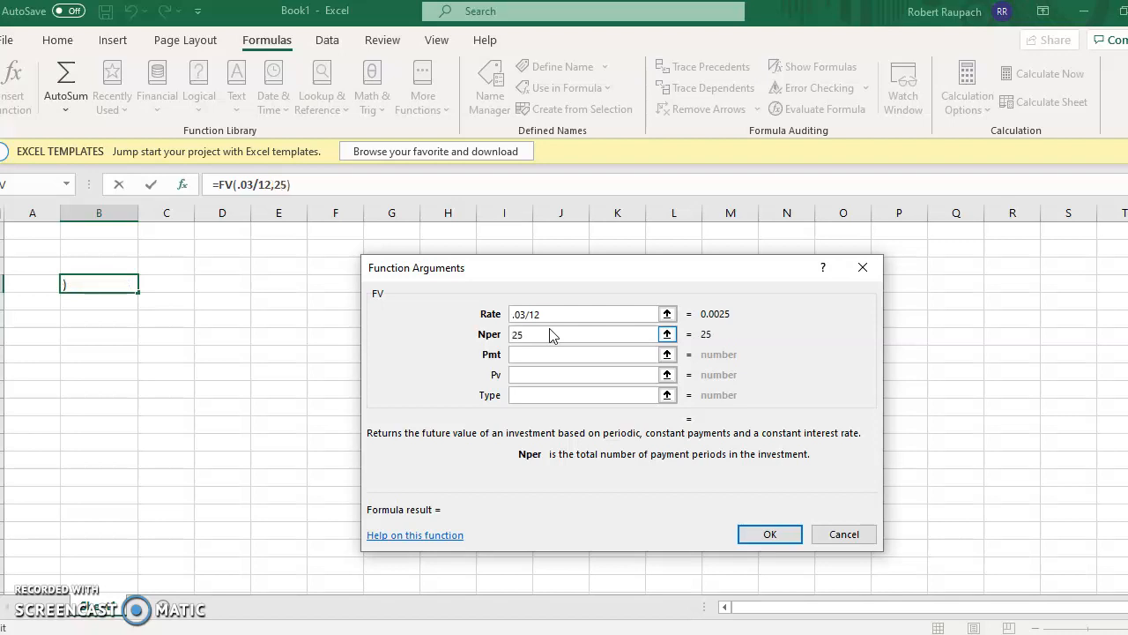
type("*")
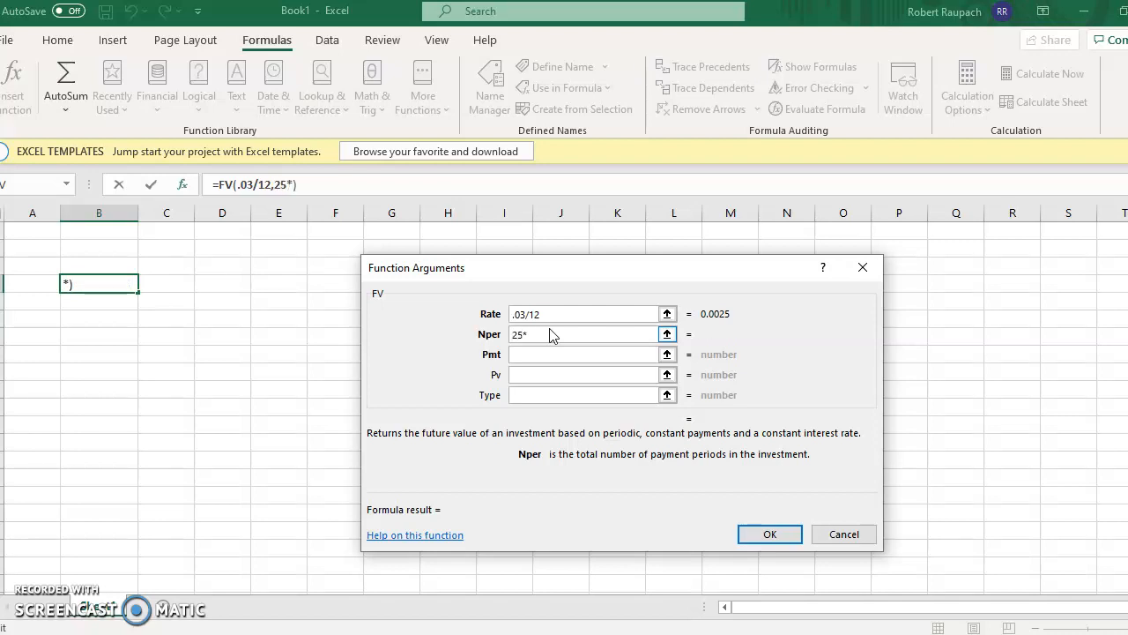
type("12")
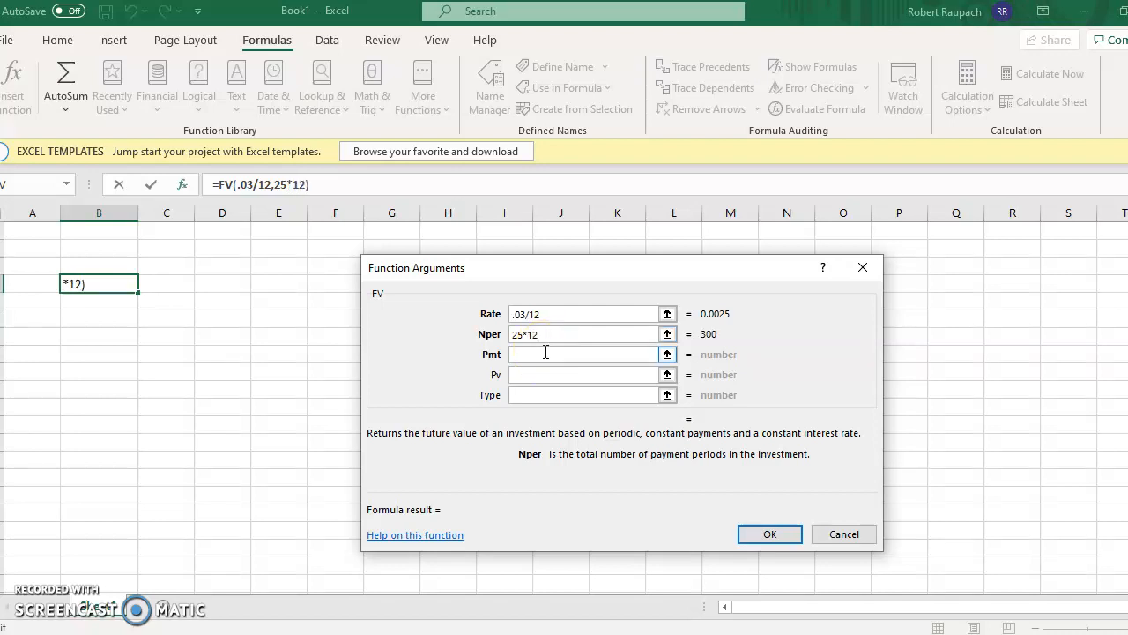
left_click(573, 333)
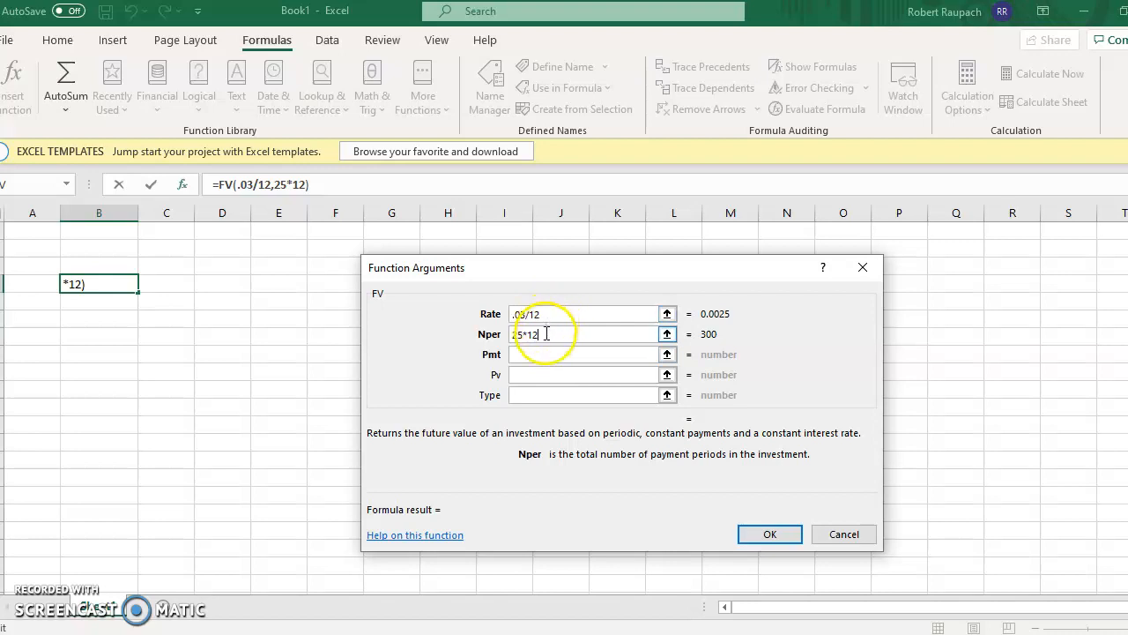
Enter payment 500 and complete the FV formula, returning ($223,003.91)
left_click(590, 353)
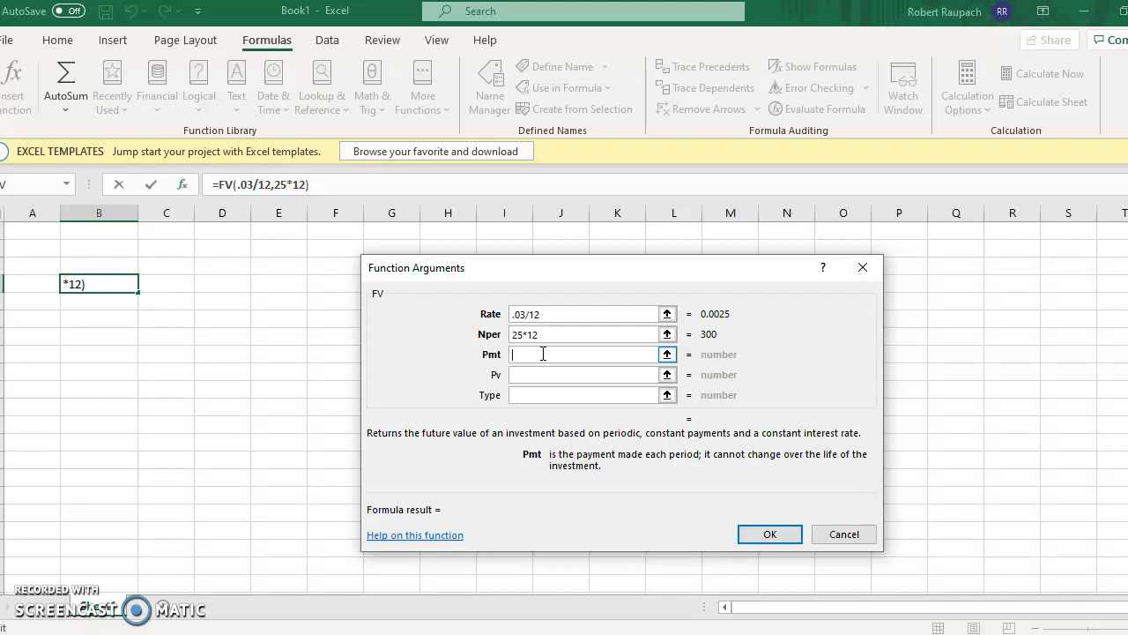
type("500")
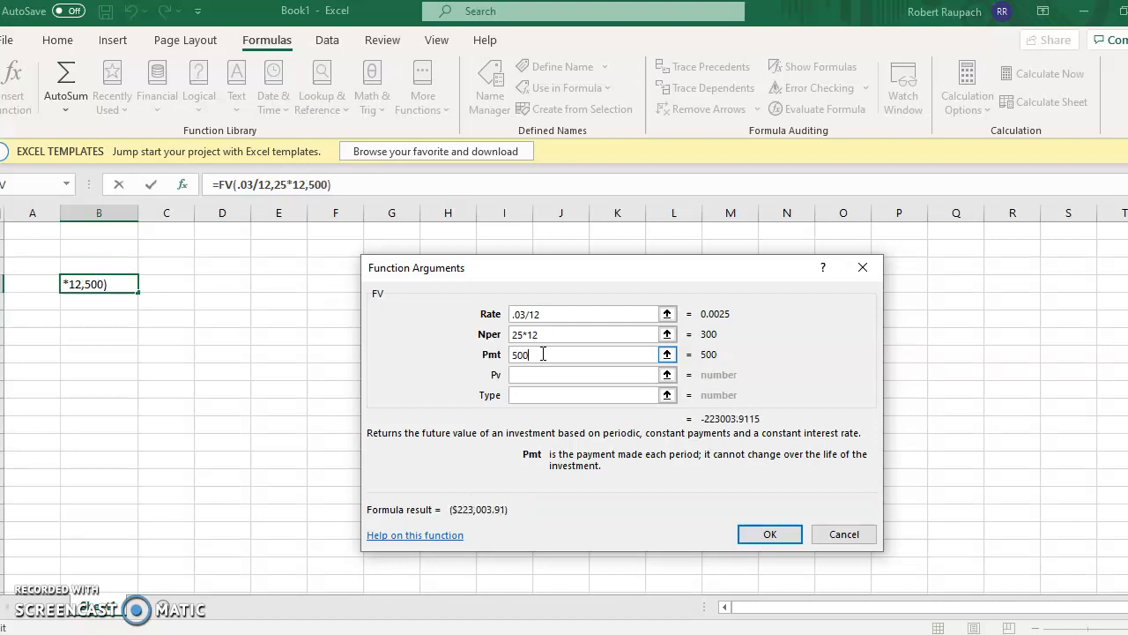
left_click(585, 374)
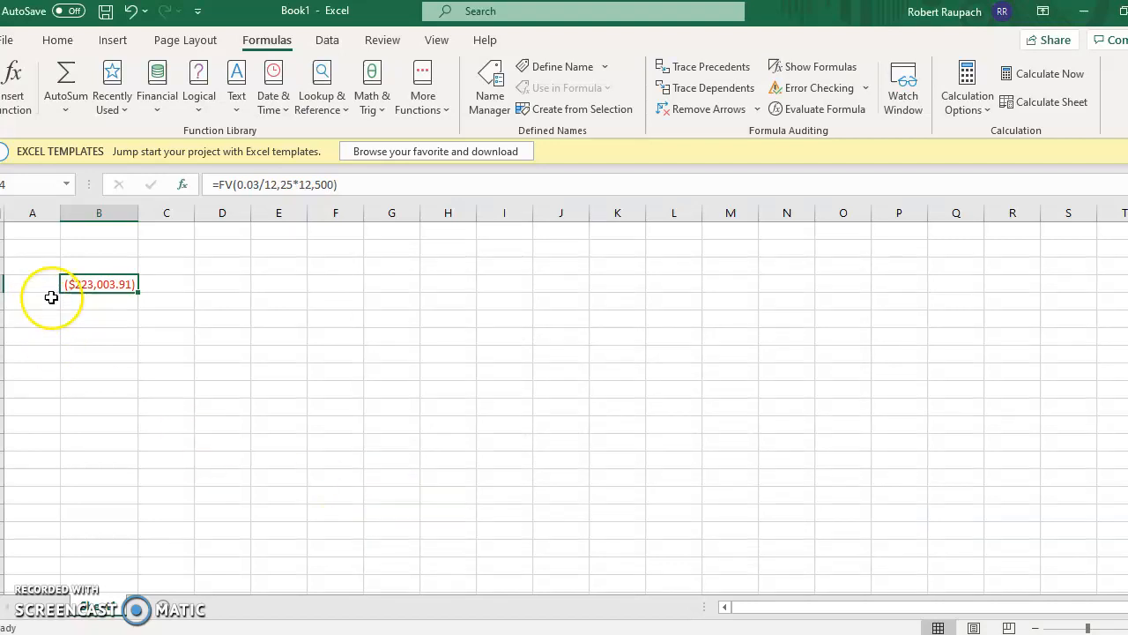
mouse_move(104, 296)
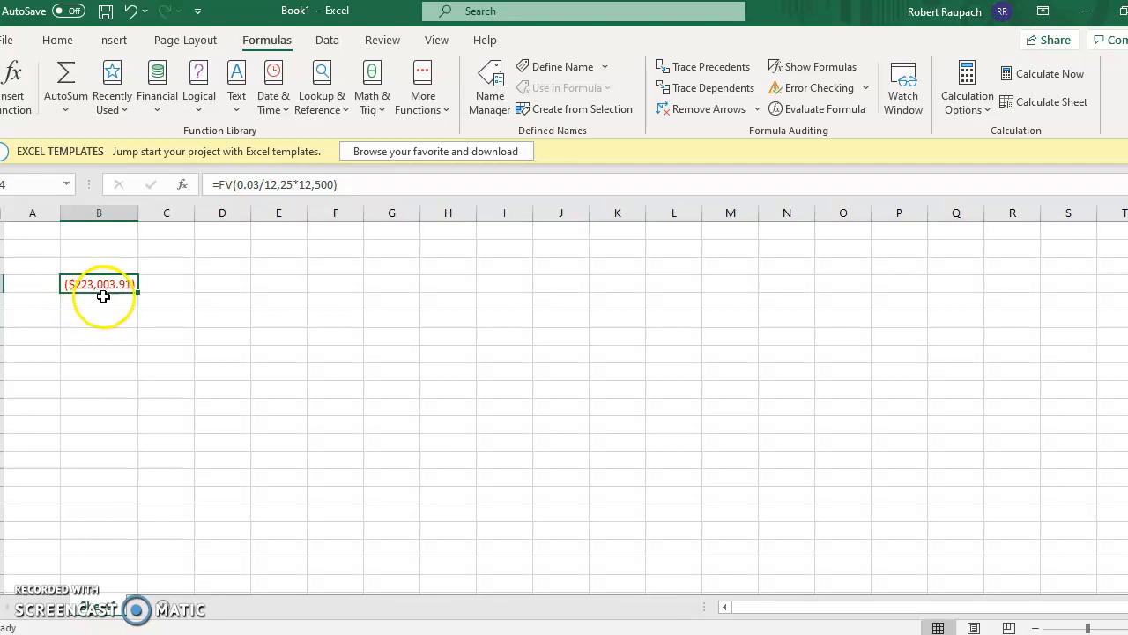
mouse_move(123, 298)
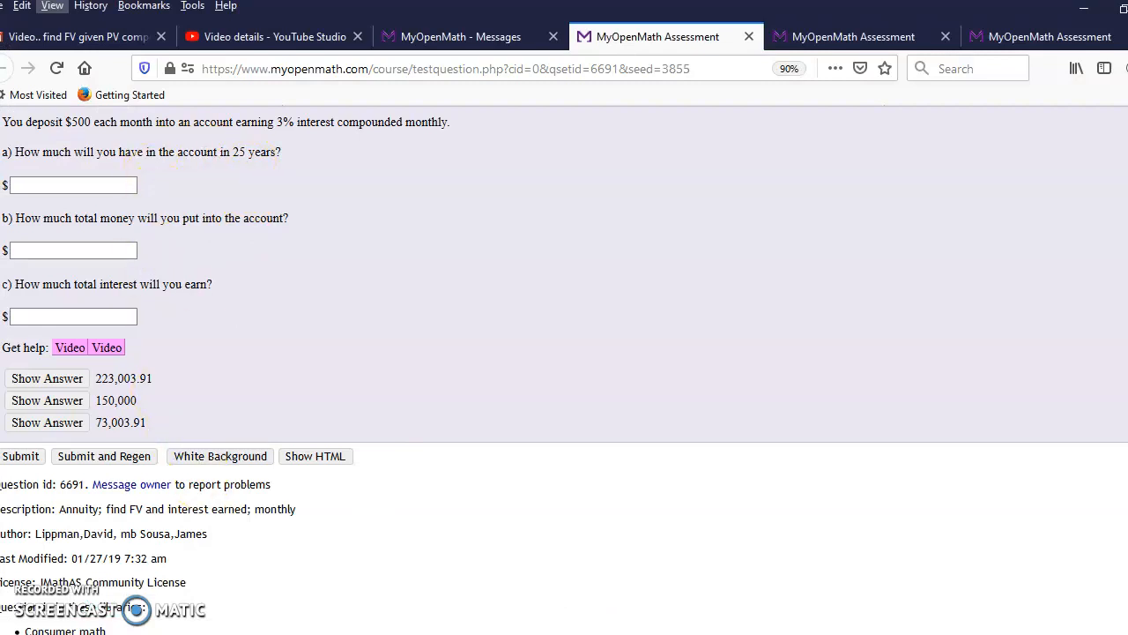
mouse_move(190, 239)
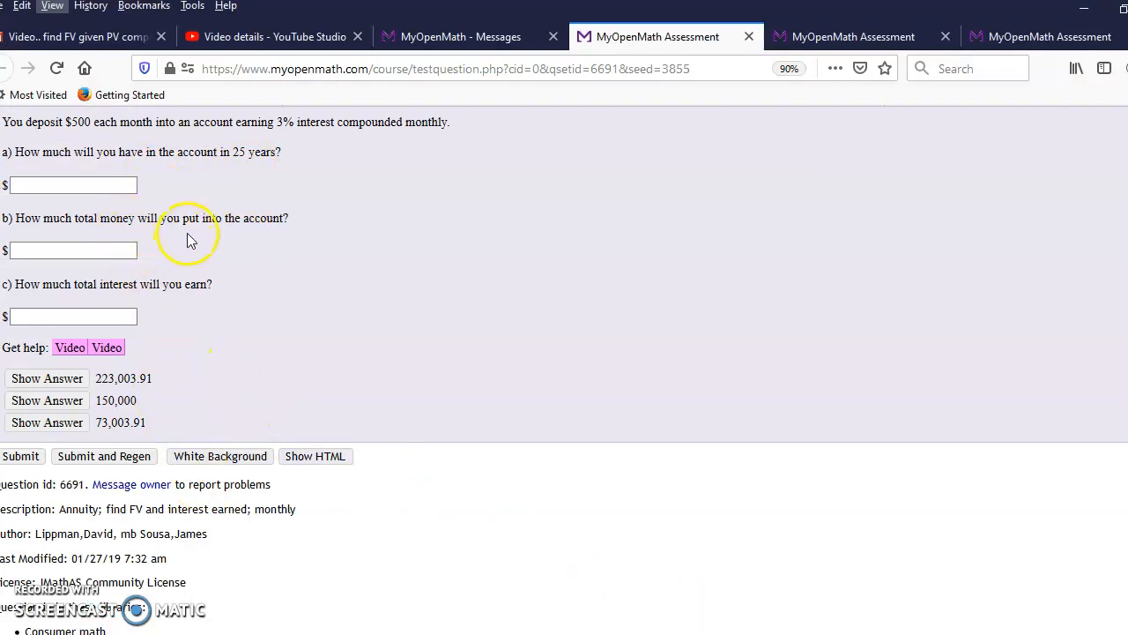
mouse_move(193, 239)
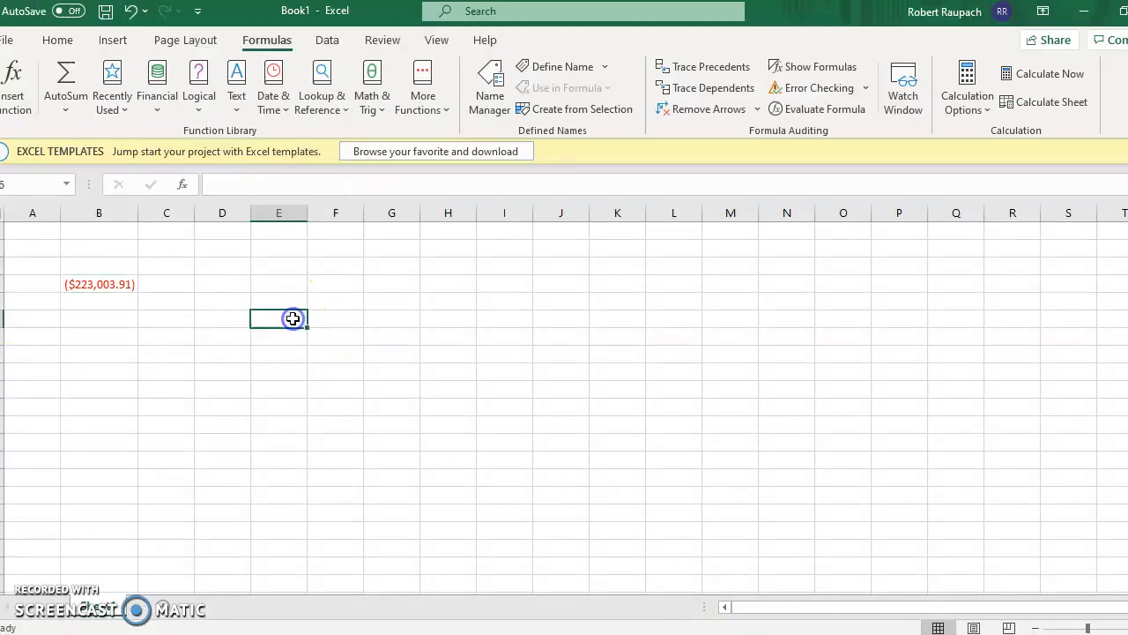
Type the total-contributions formula =500*12*25 beside the future value
type("=")
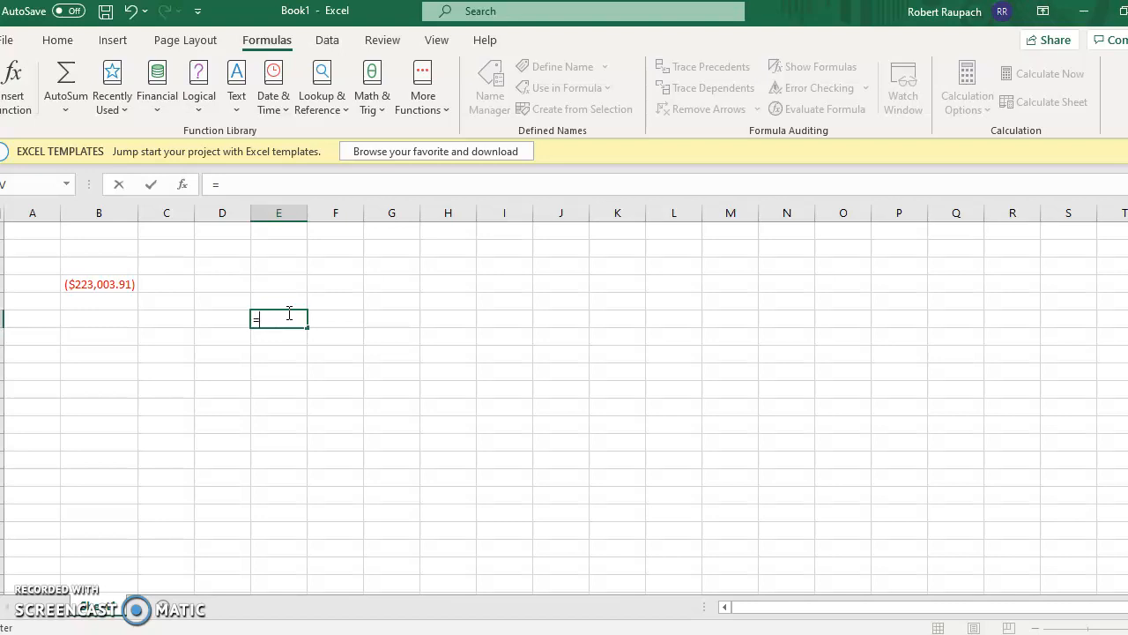
type("500")
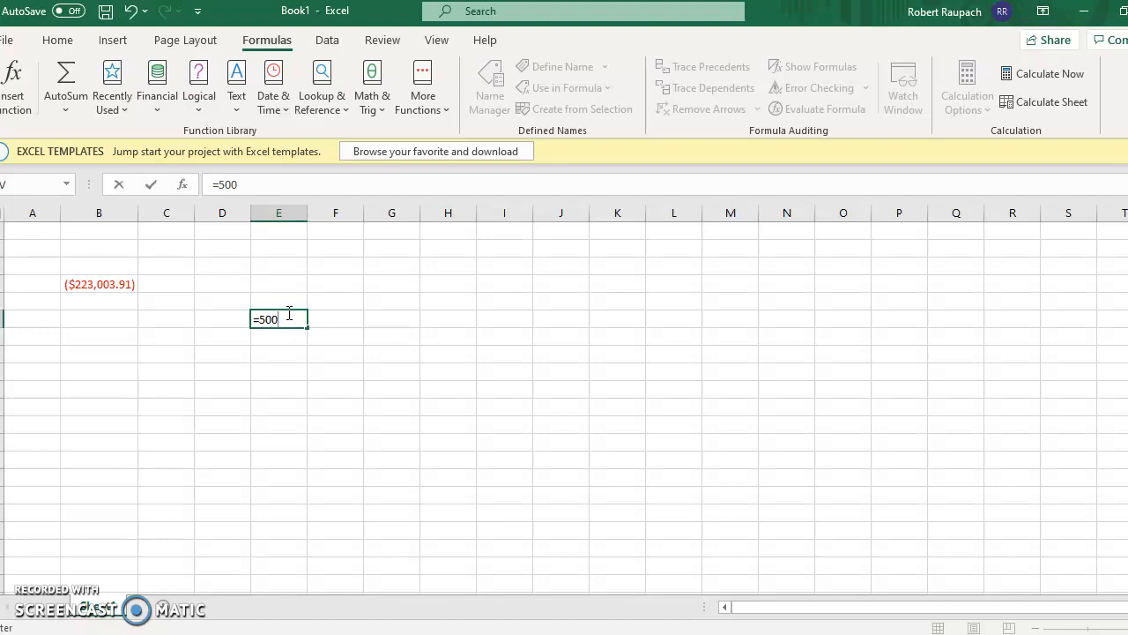
type("*12*")
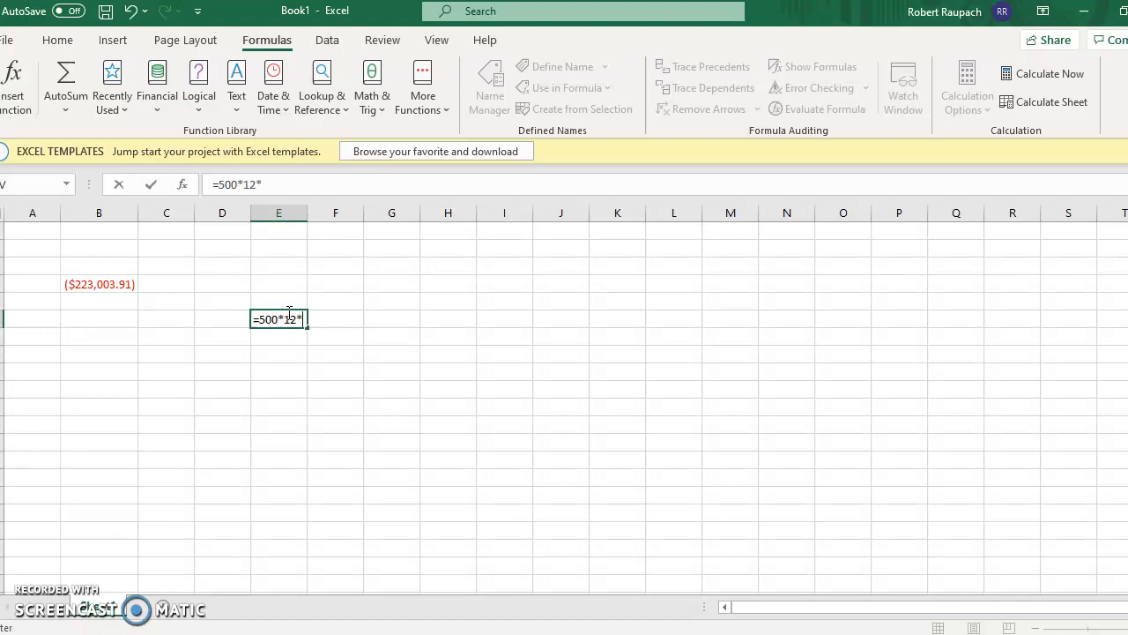
mouse_move(303, 378)
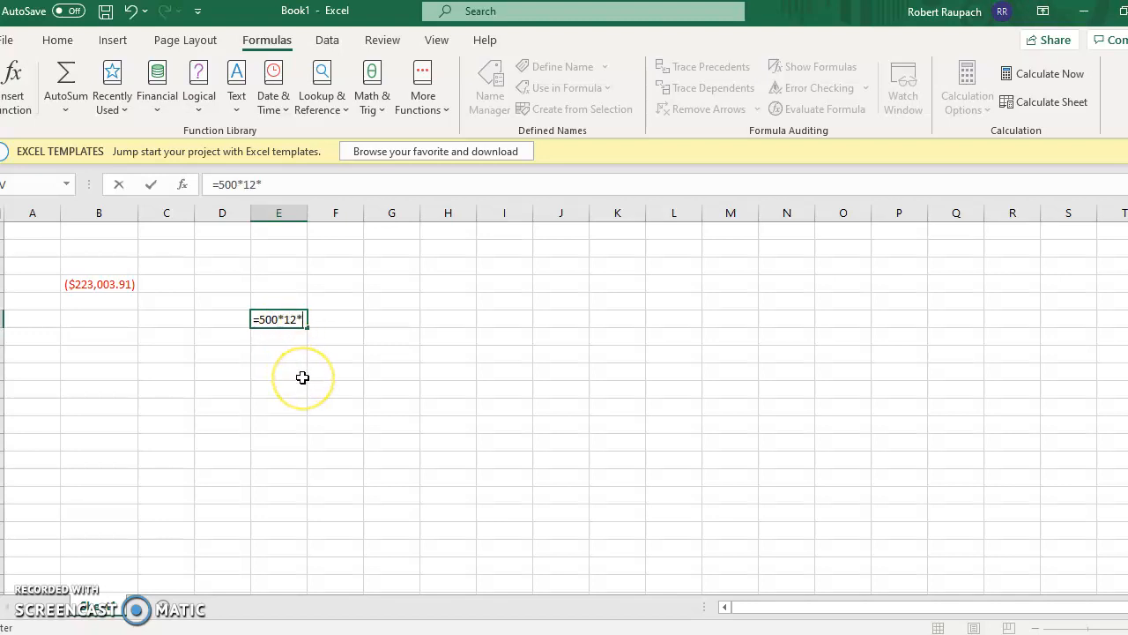
type("2")
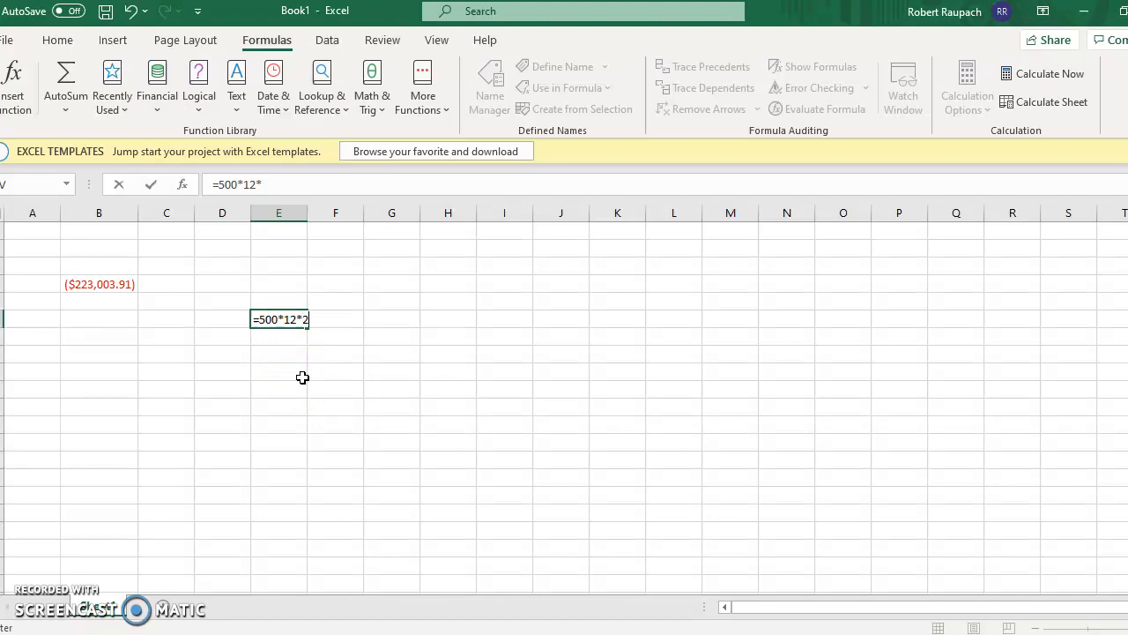
type("25")
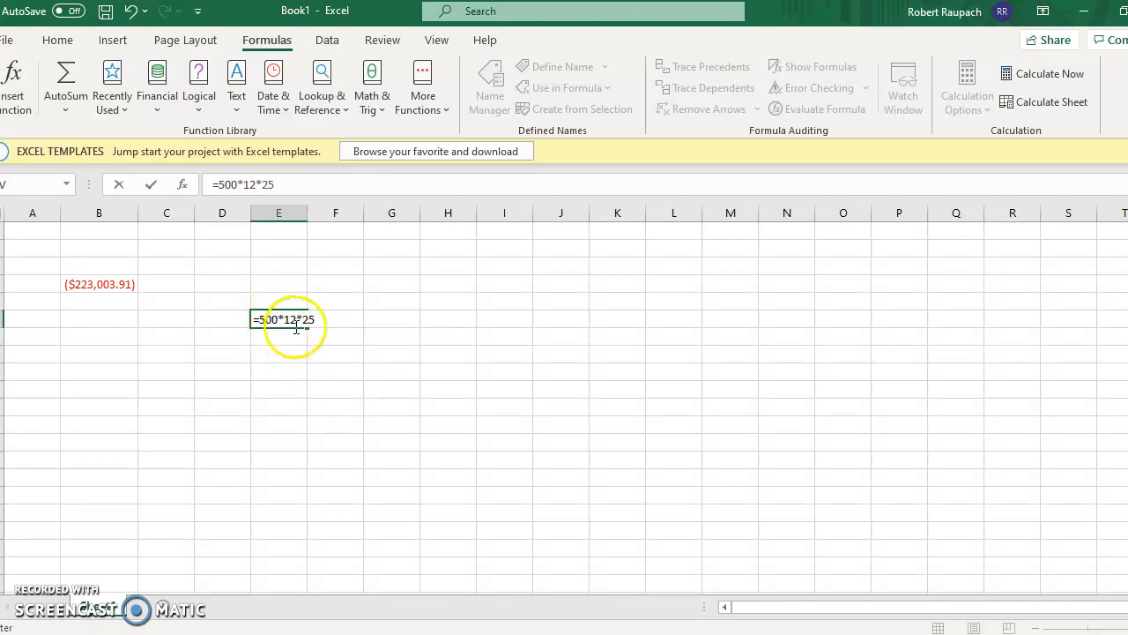
mouse_move(298, 365)
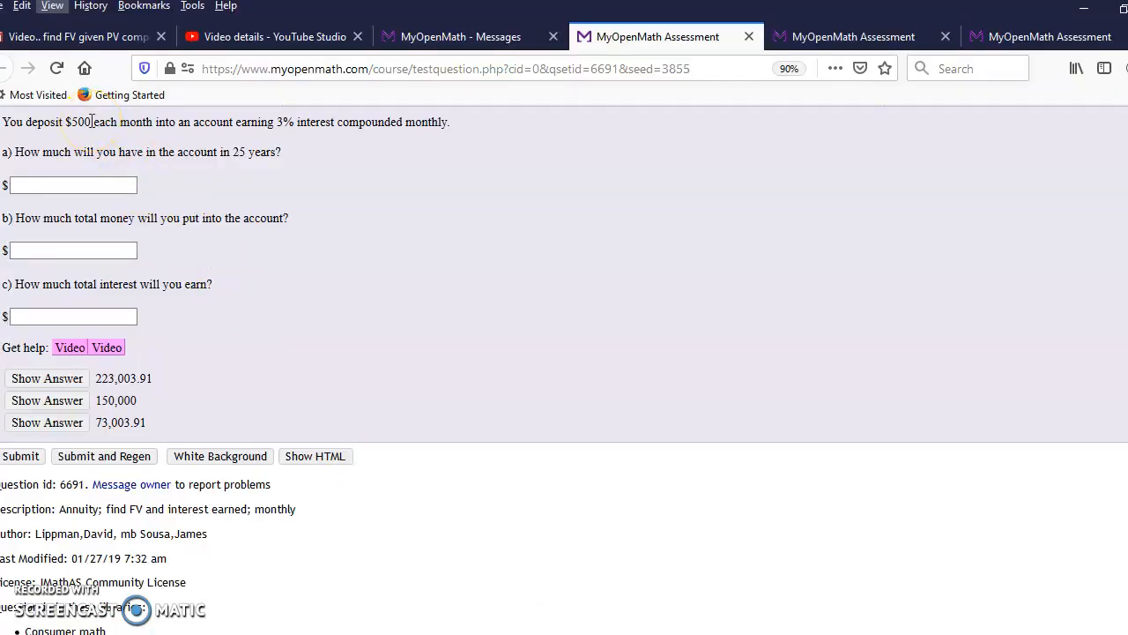
mouse_move(245, 155)
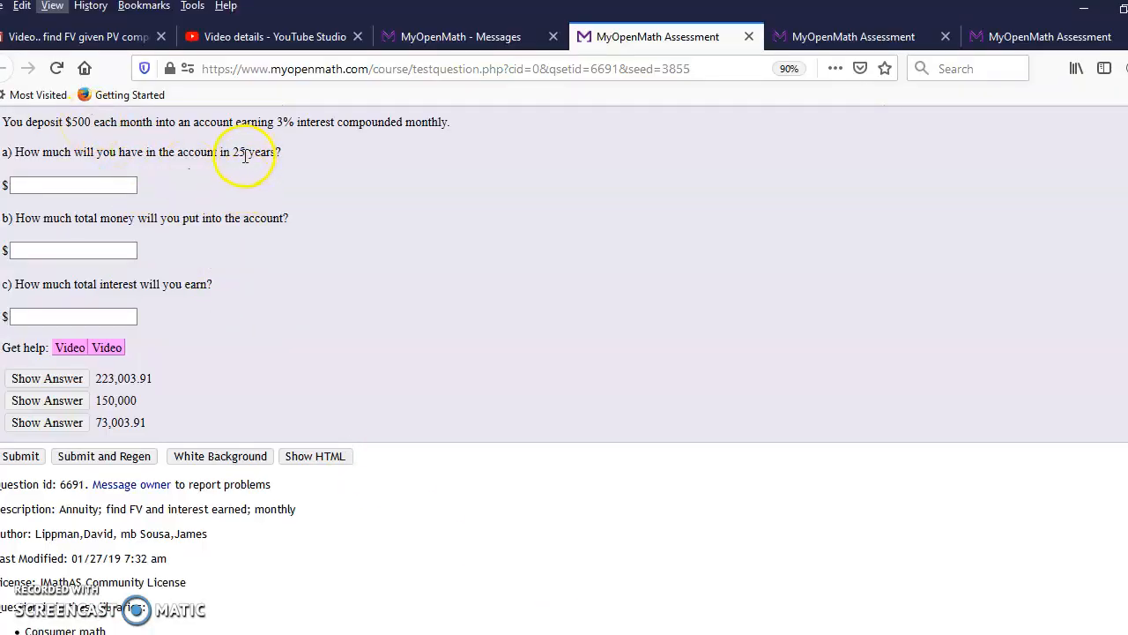
mouse_move(149, 127)
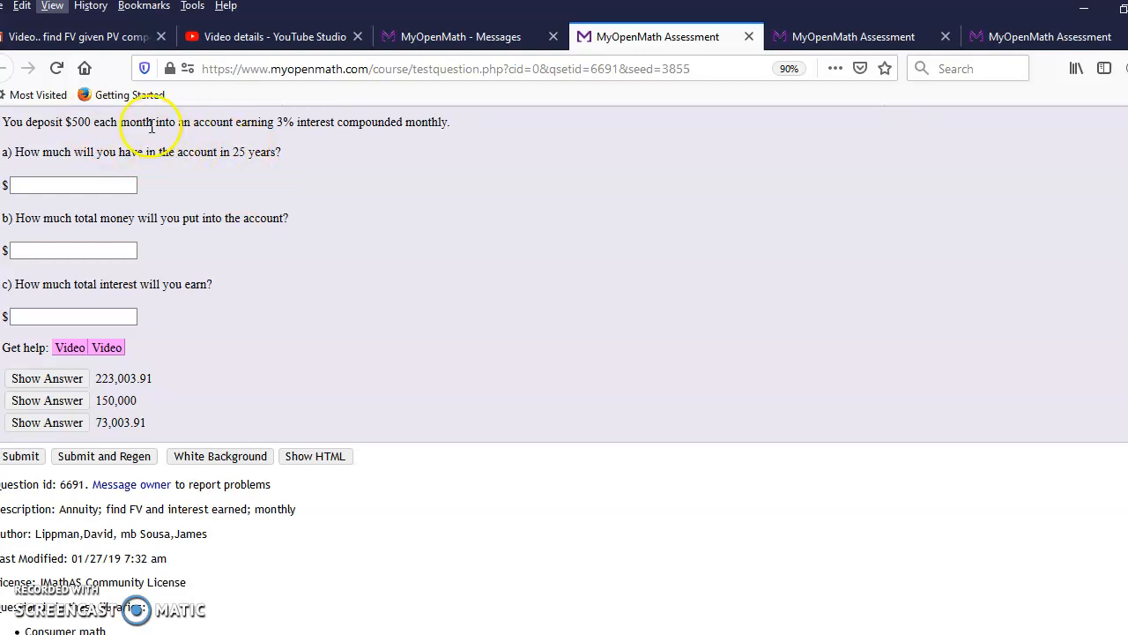
mouse_move(141, 120)
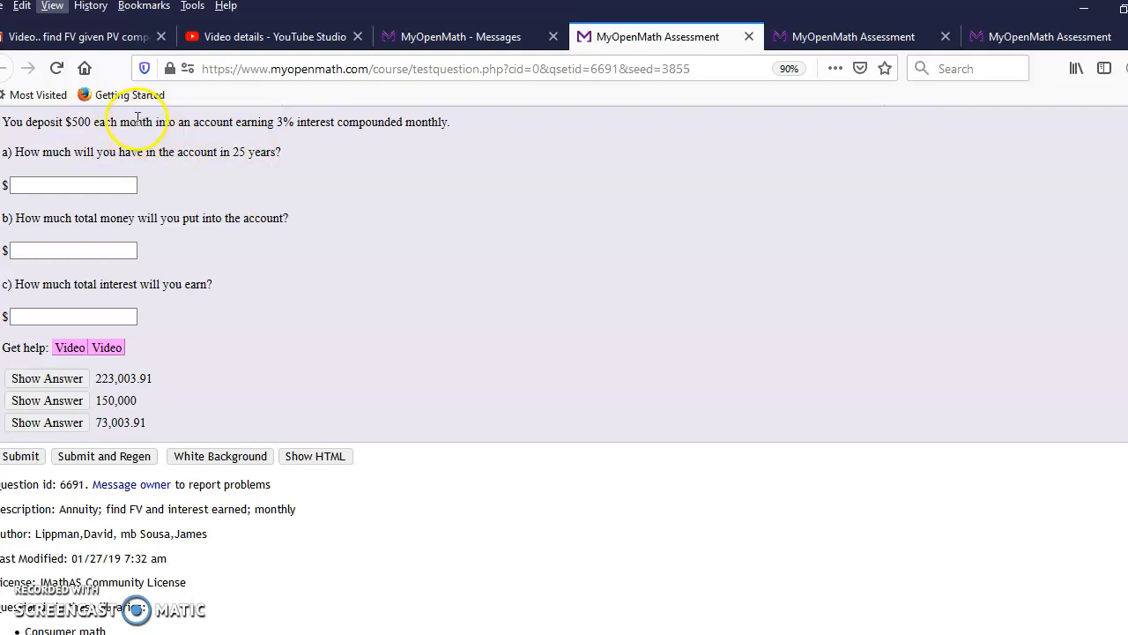
mouse_move(282, 168)
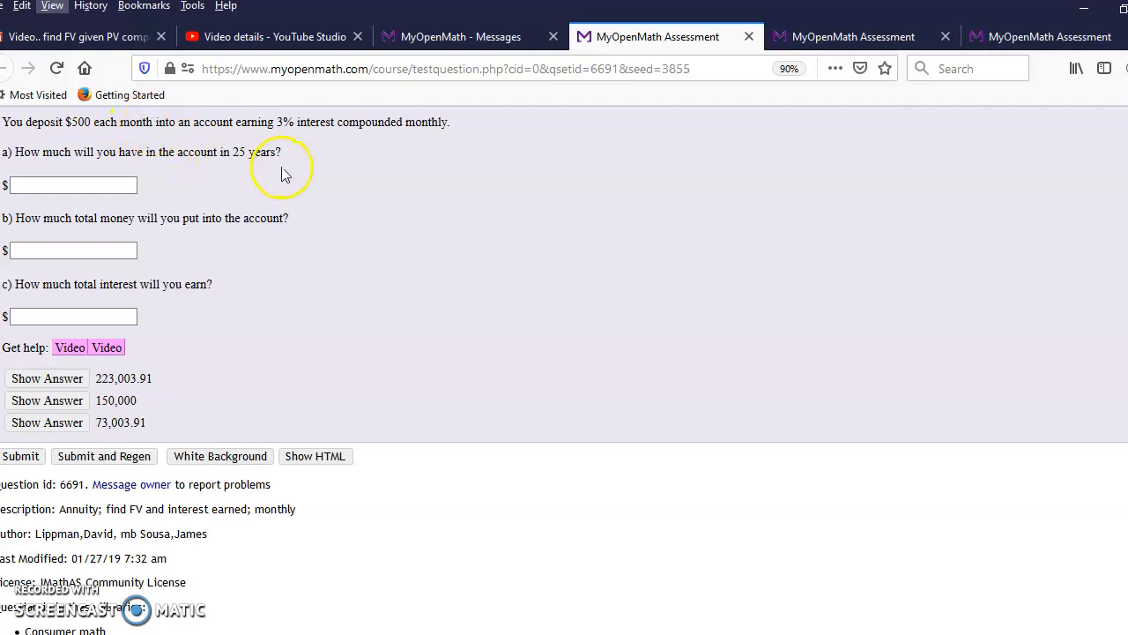
mouse_move(127, 127)
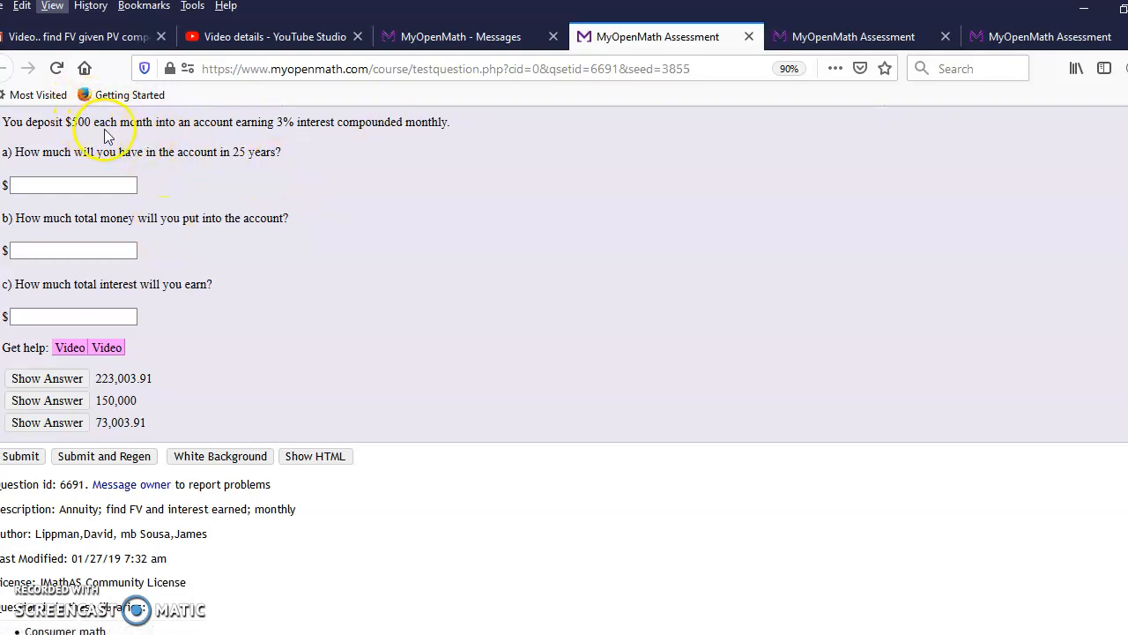
mouse_move(127, 127)
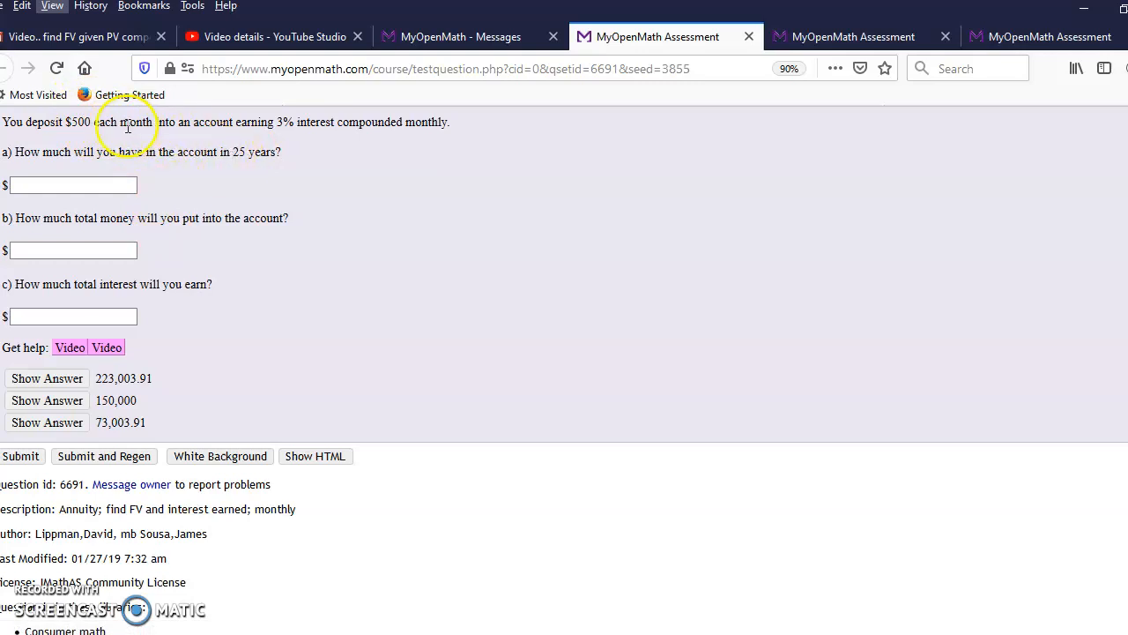
mouse_move(113, 116)
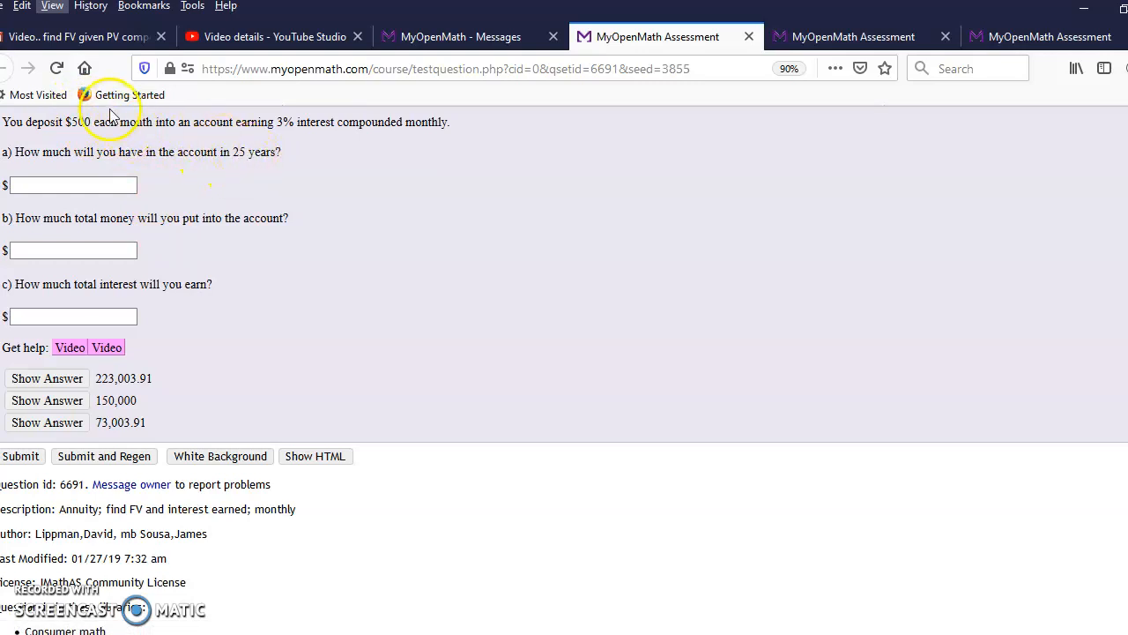
mouse_move(391, 407)
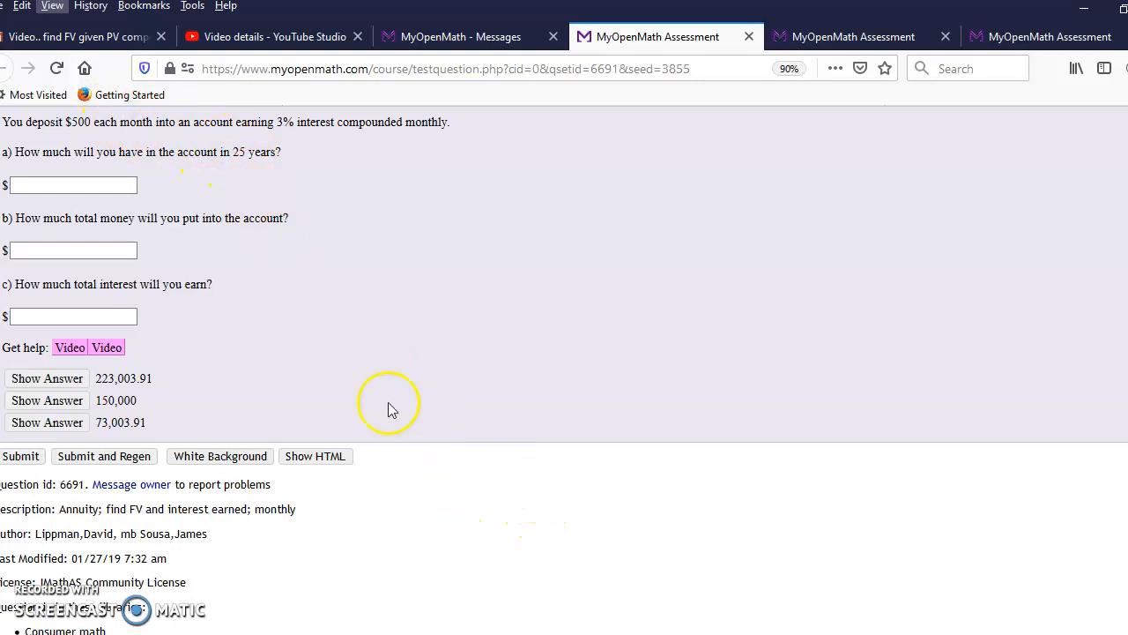
mouse_move(138, 304)
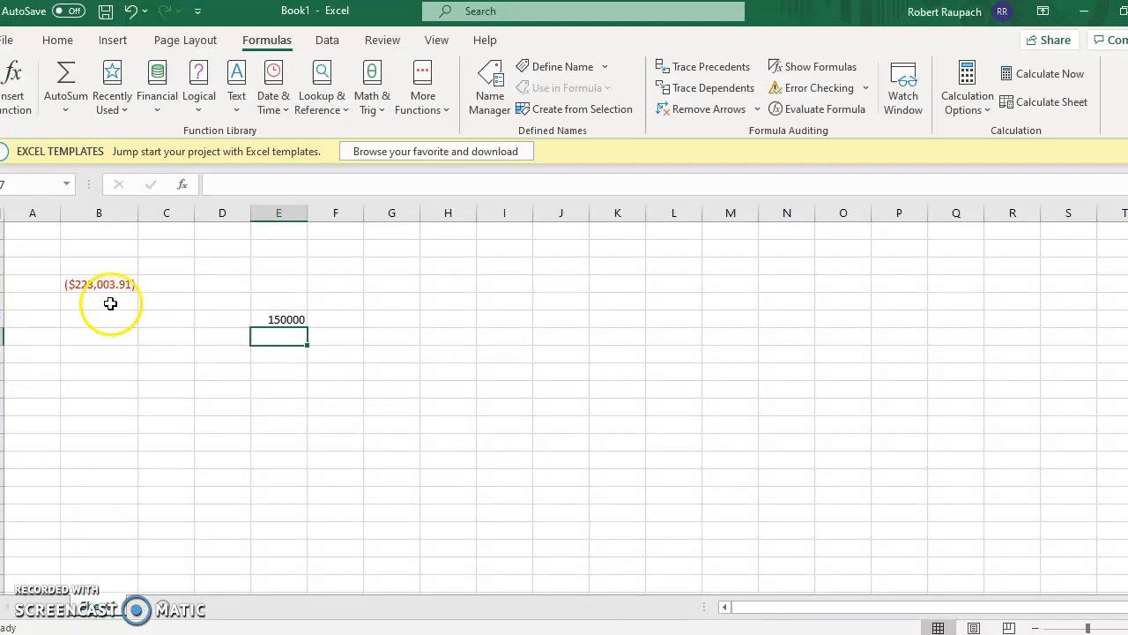
left_click(99, 283)
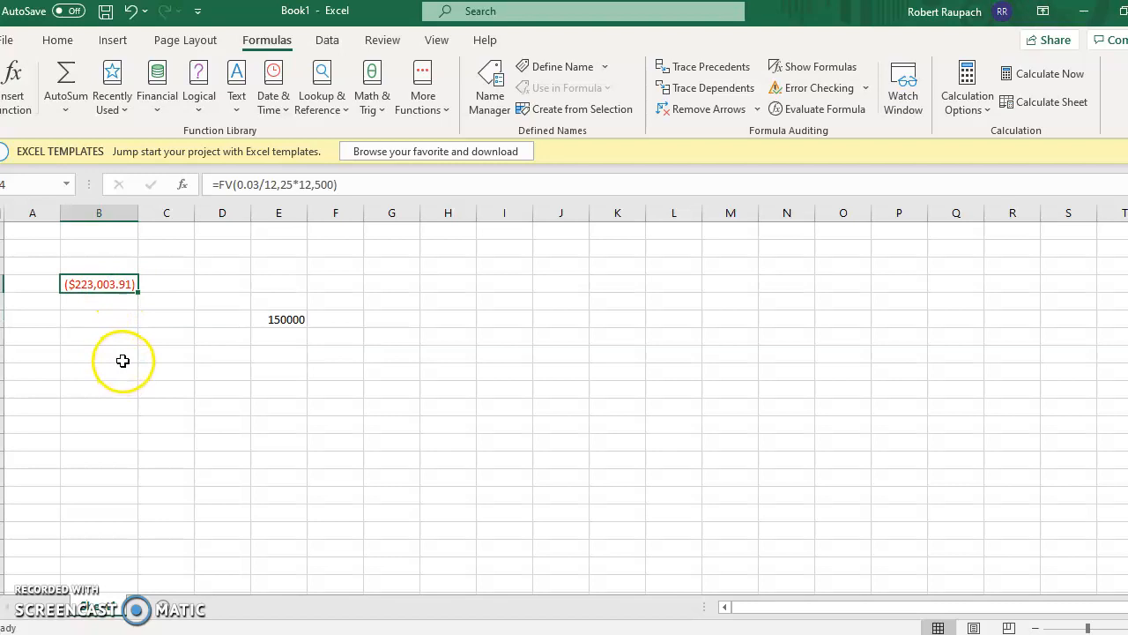
left_click(279, 319)
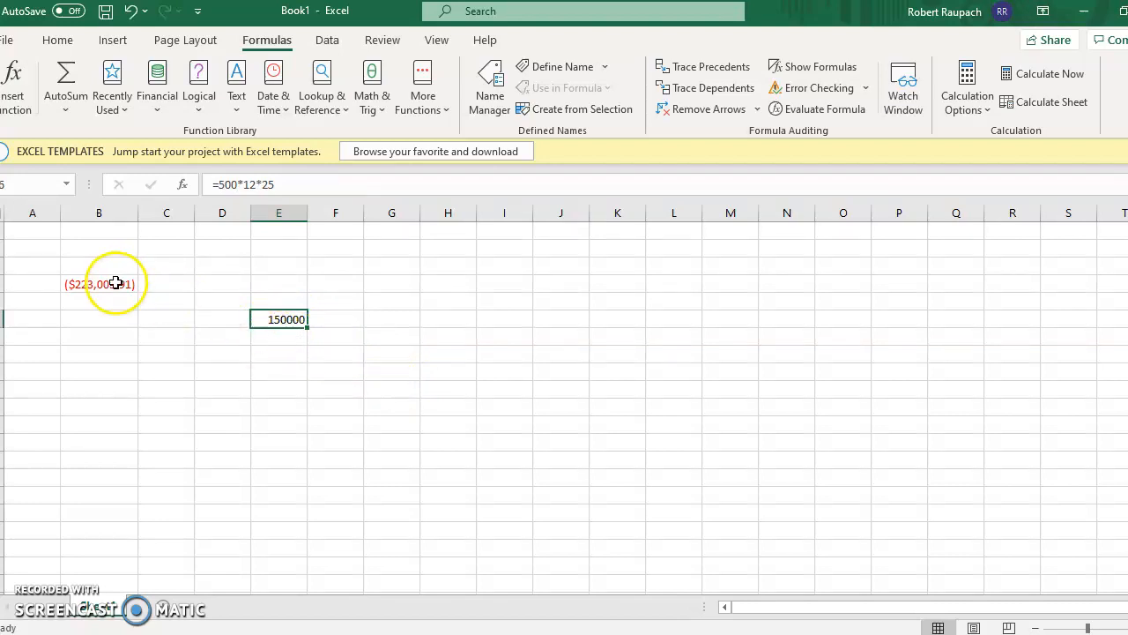
left_click(99, 282)
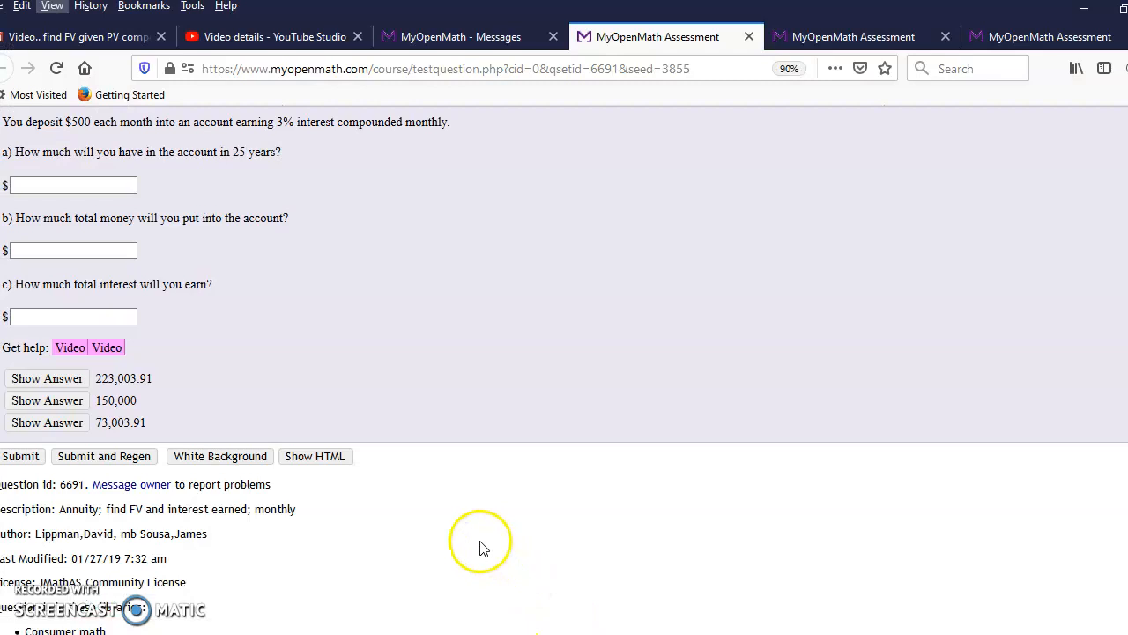
mouse_move(150, 432)
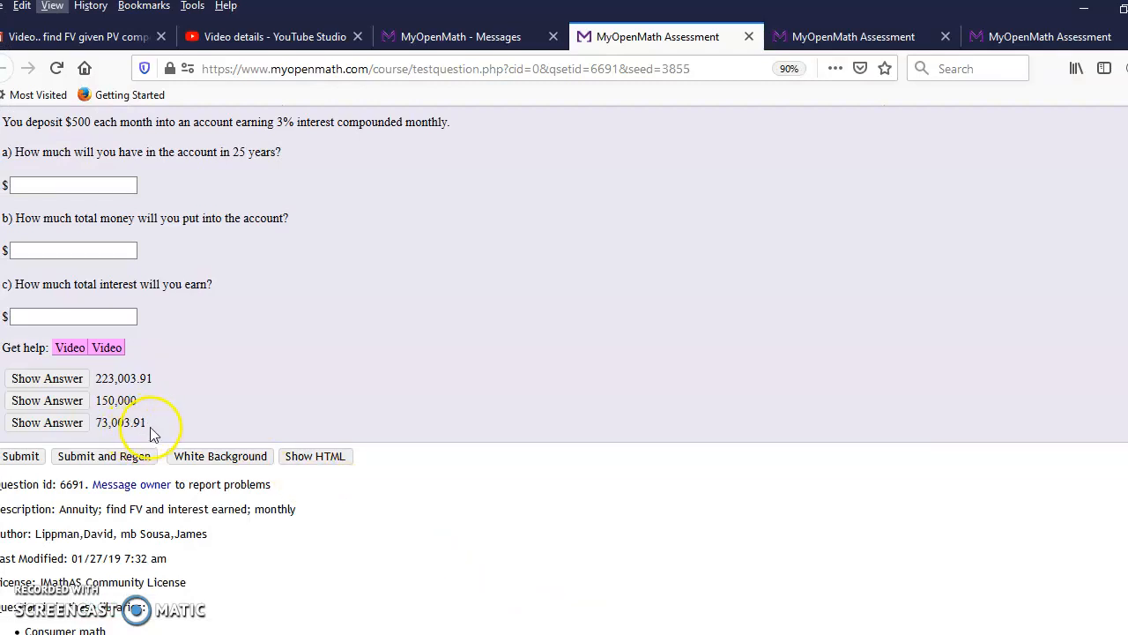